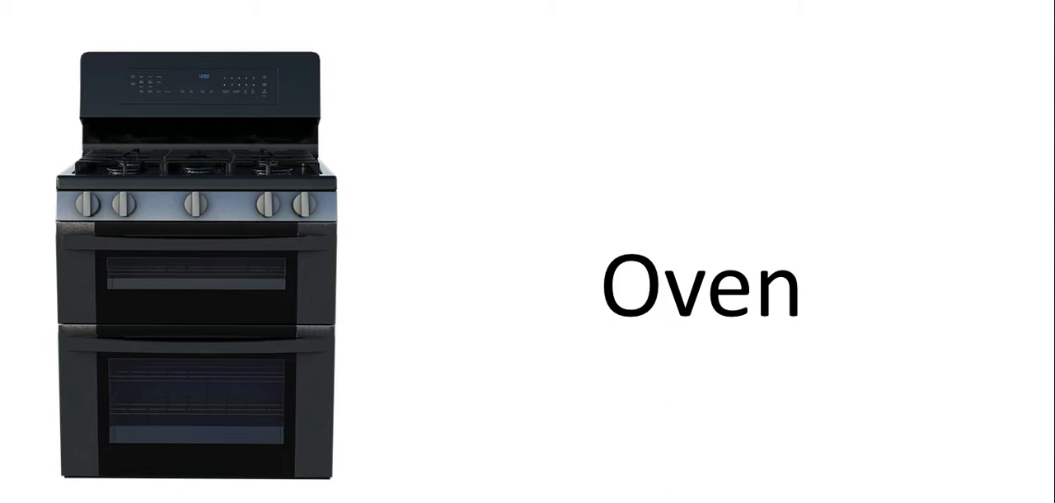
key(Right)
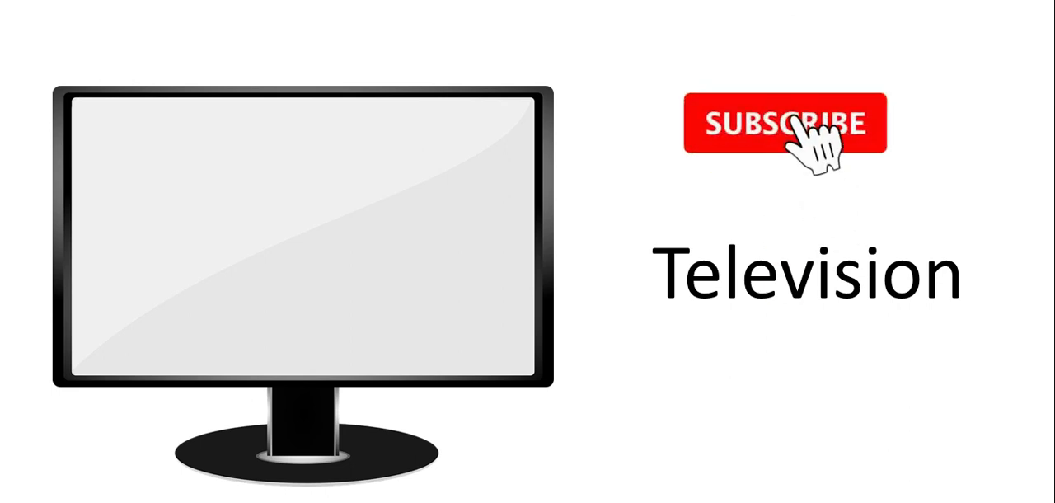
click(784, 122)
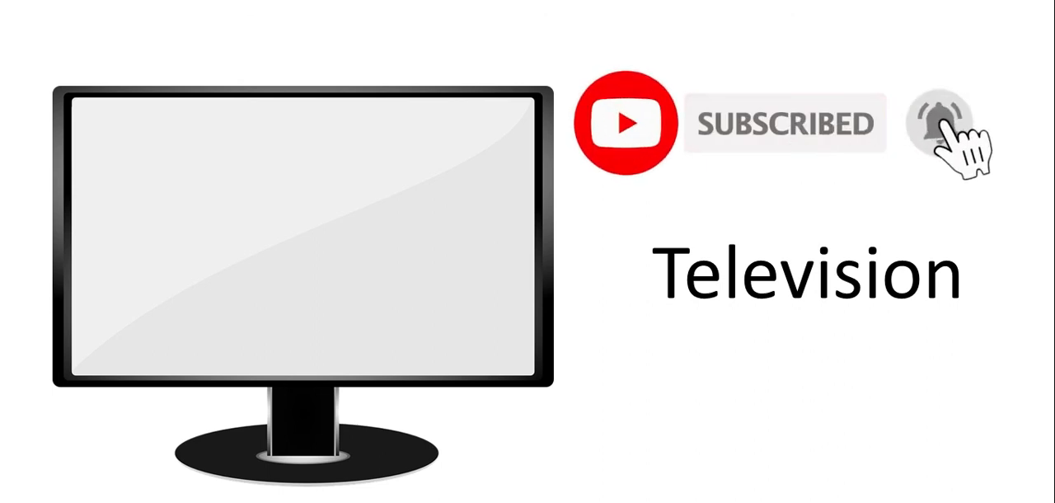